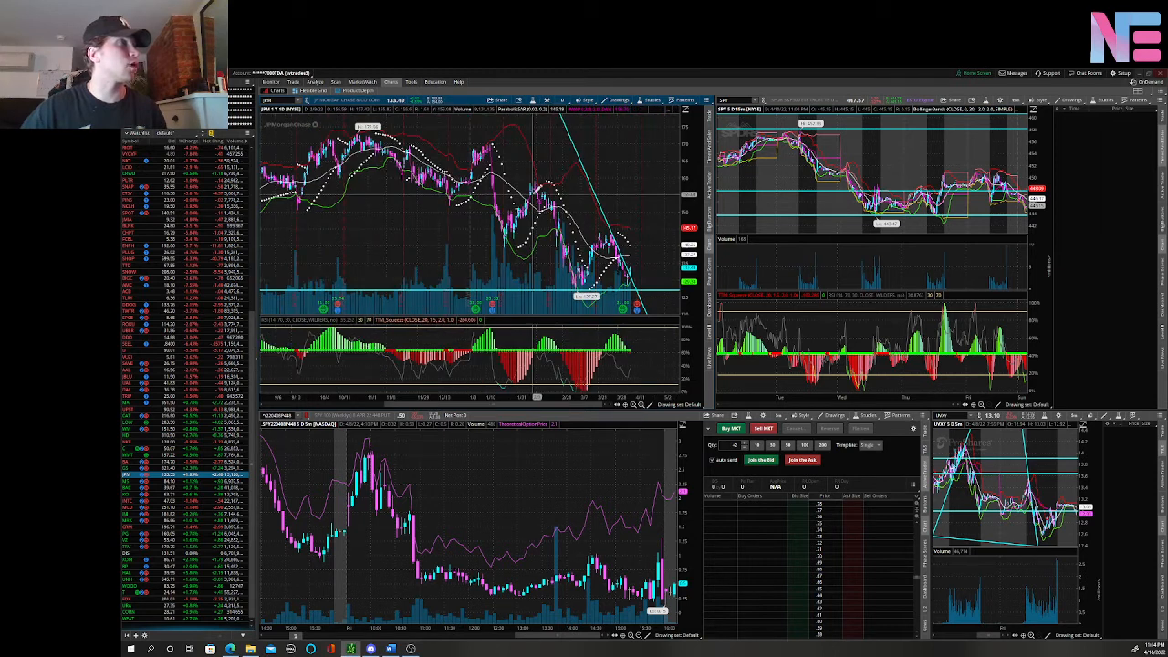
Bring up the chart time-frame list from the top-left chart header dropdown
left_click(563, 100)
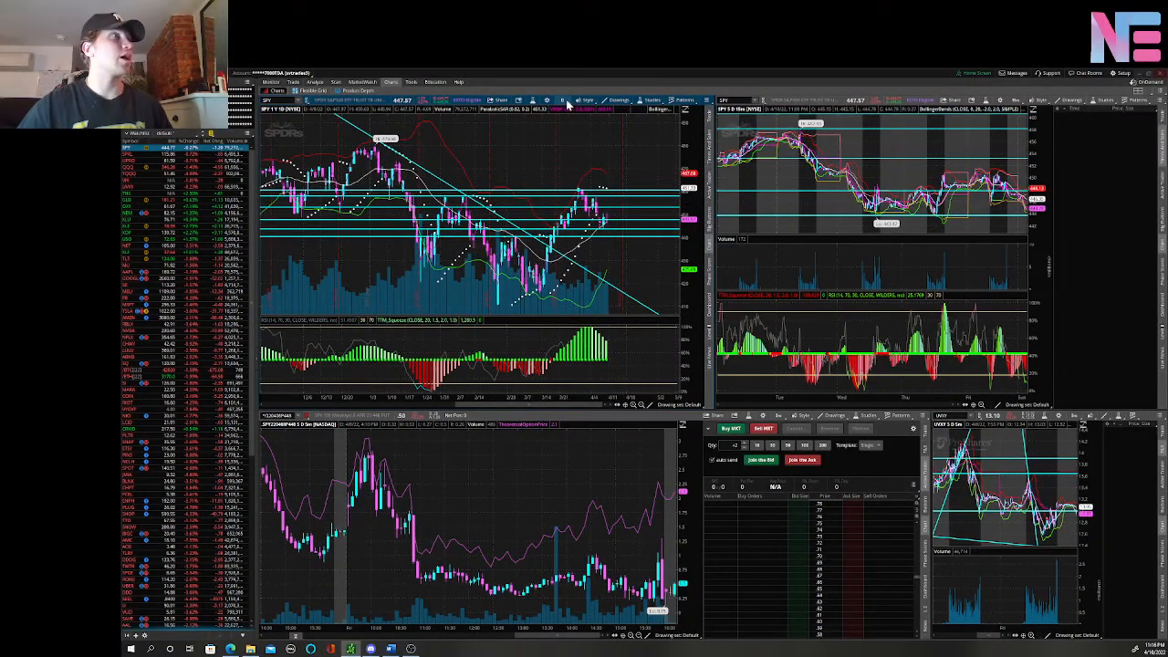
left_click(562, 100)
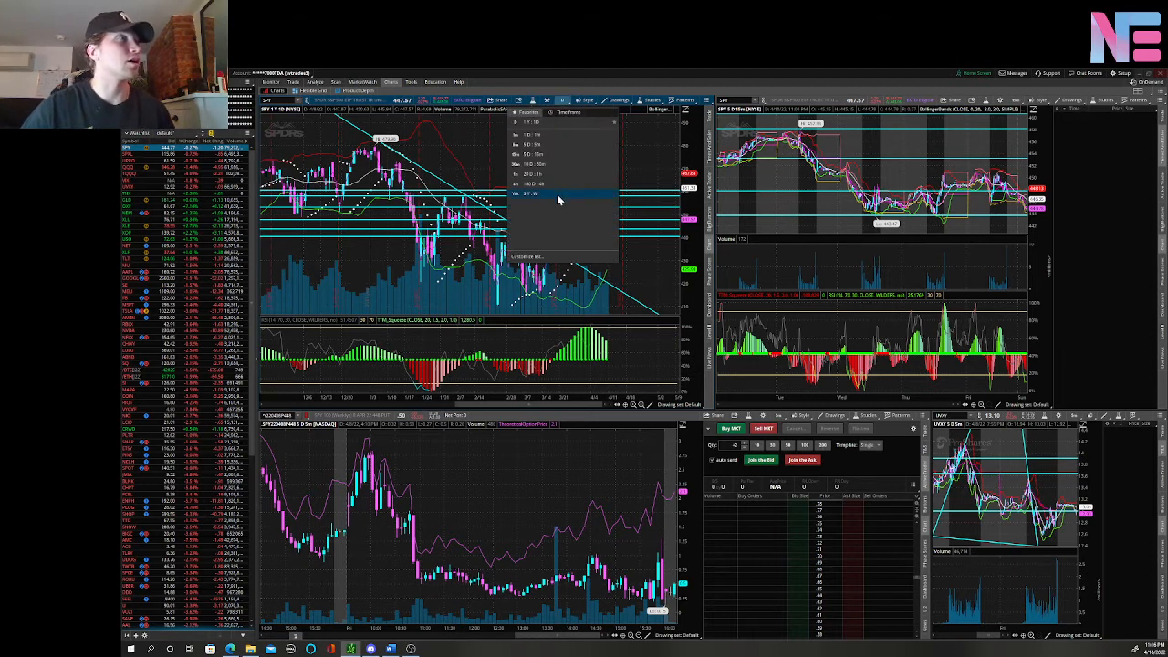